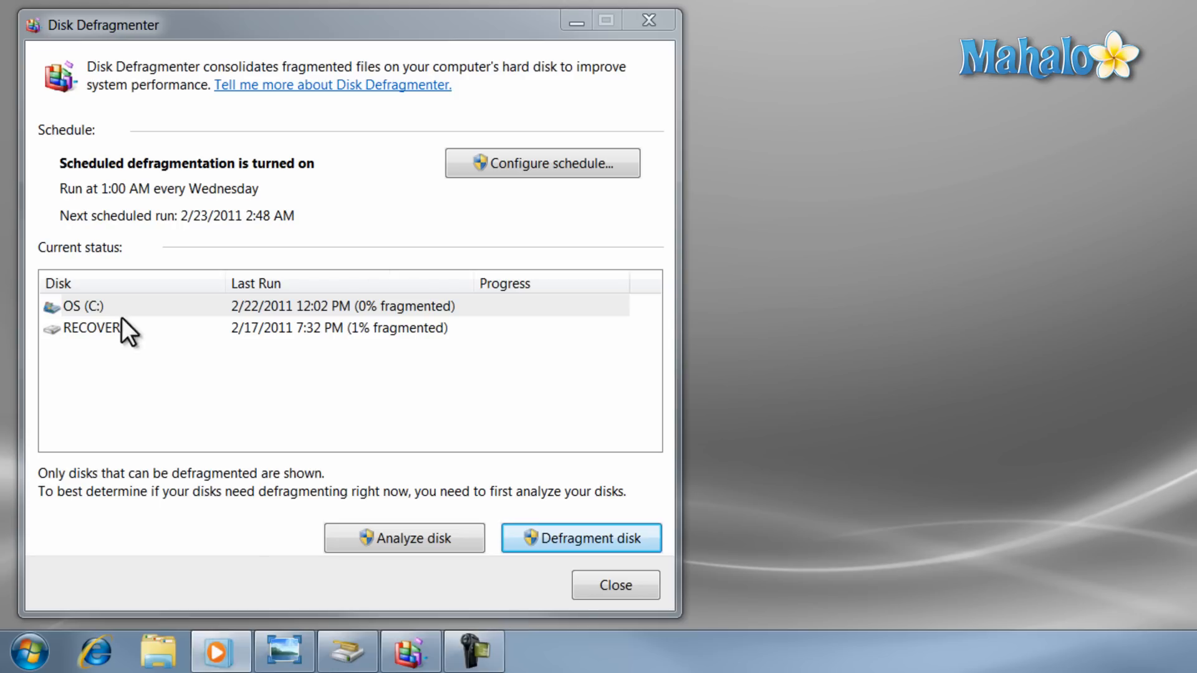
mouse_move(409, 111)
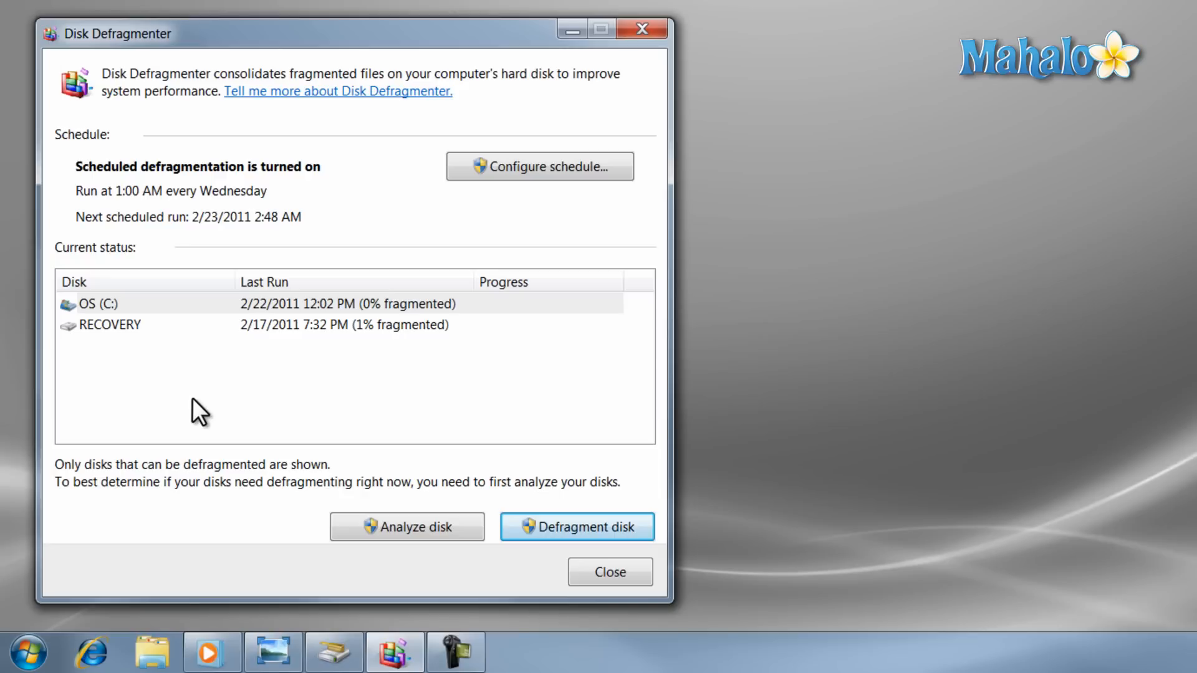
mouse_move(146, 553)
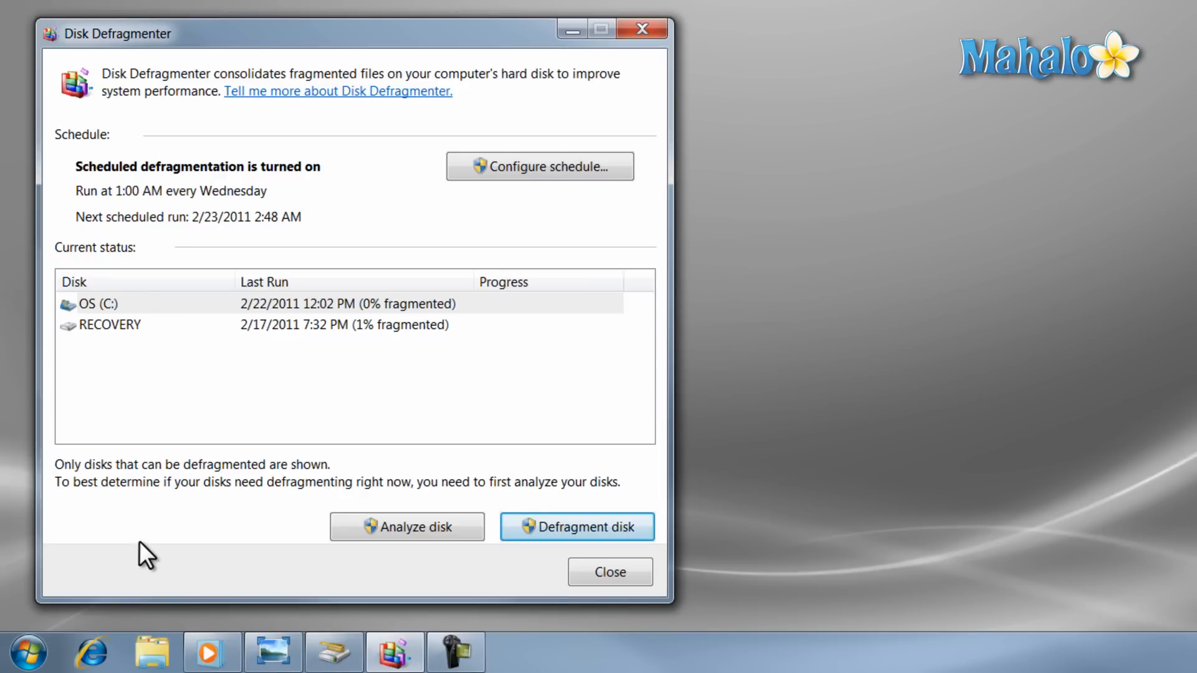
mouse_move(212, 652)
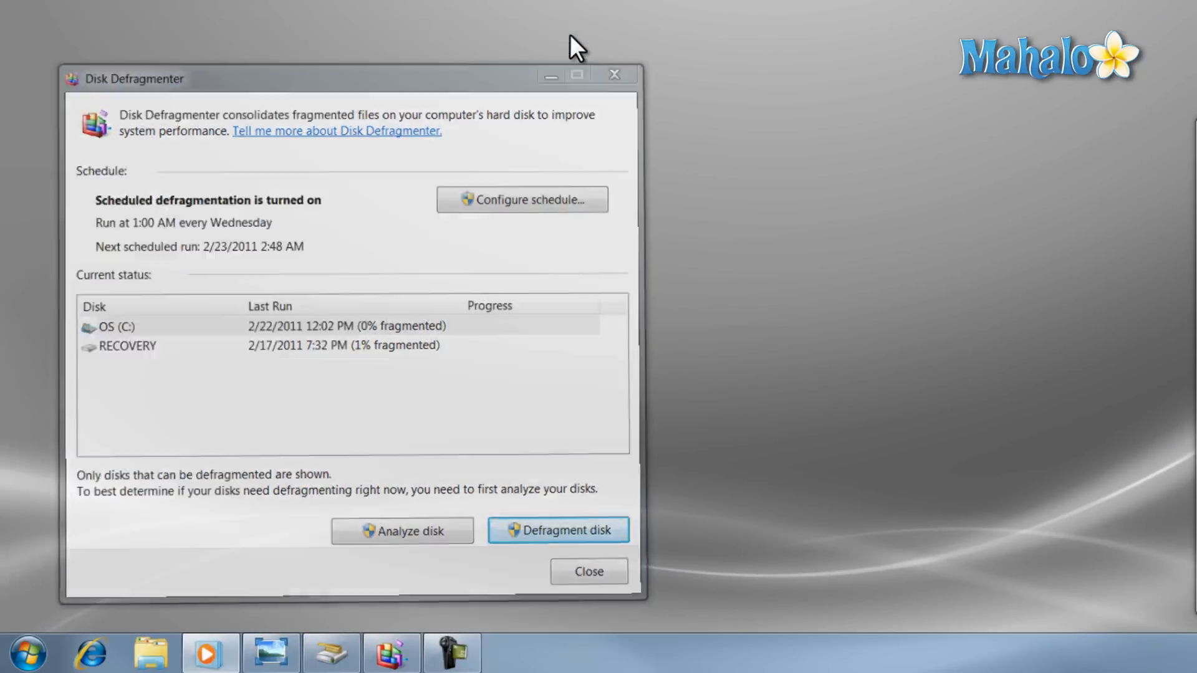
From Start > Computer, reach OS (C:) Properties and launch Disk Cleanup for drive C:
left_click(588, 572)
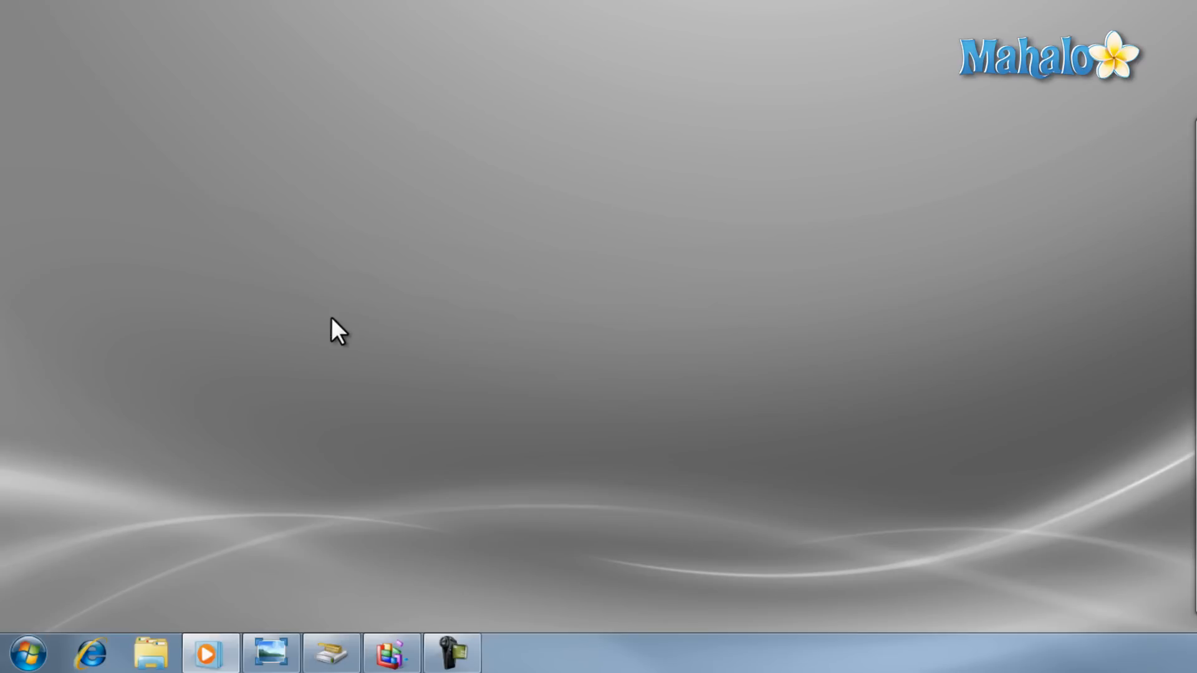
left_click(29, 652)
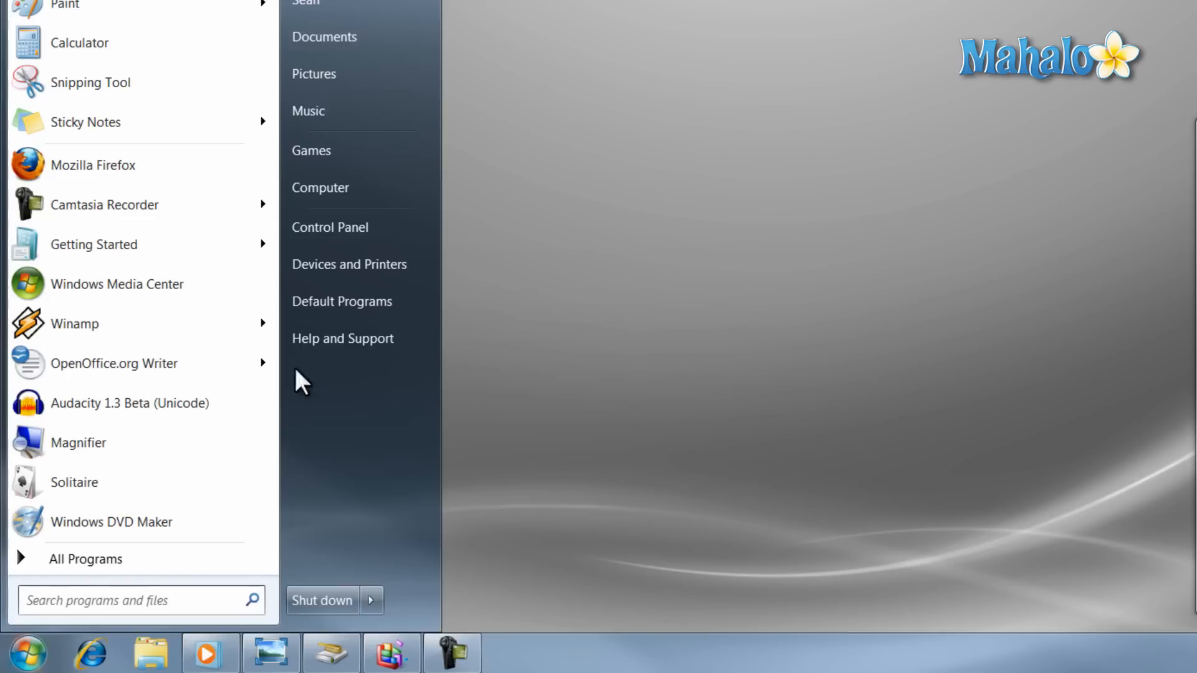
left_click(320, 187)
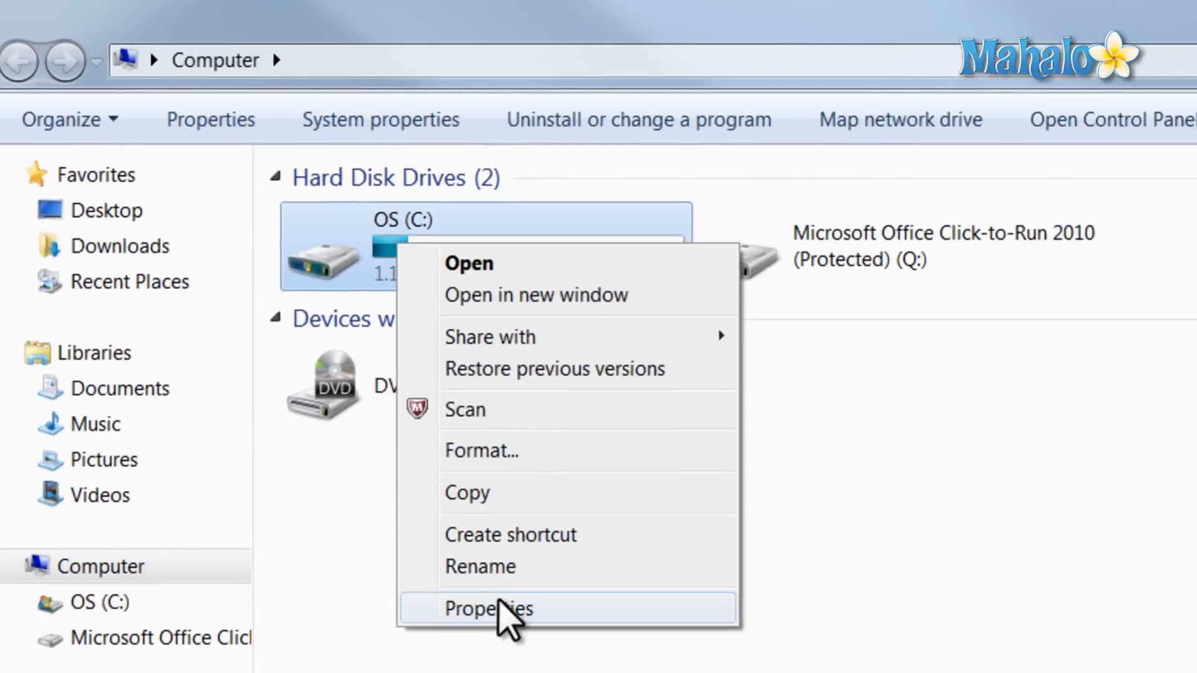
left_click(489, 609)
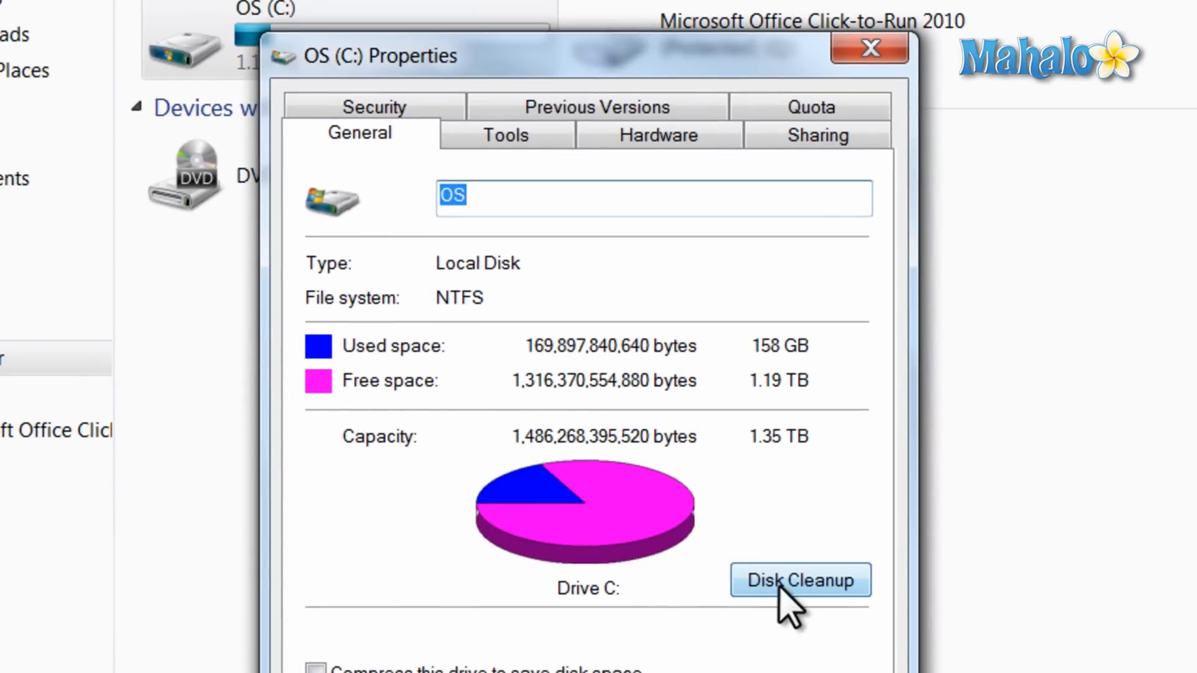
left_click(799, 580)
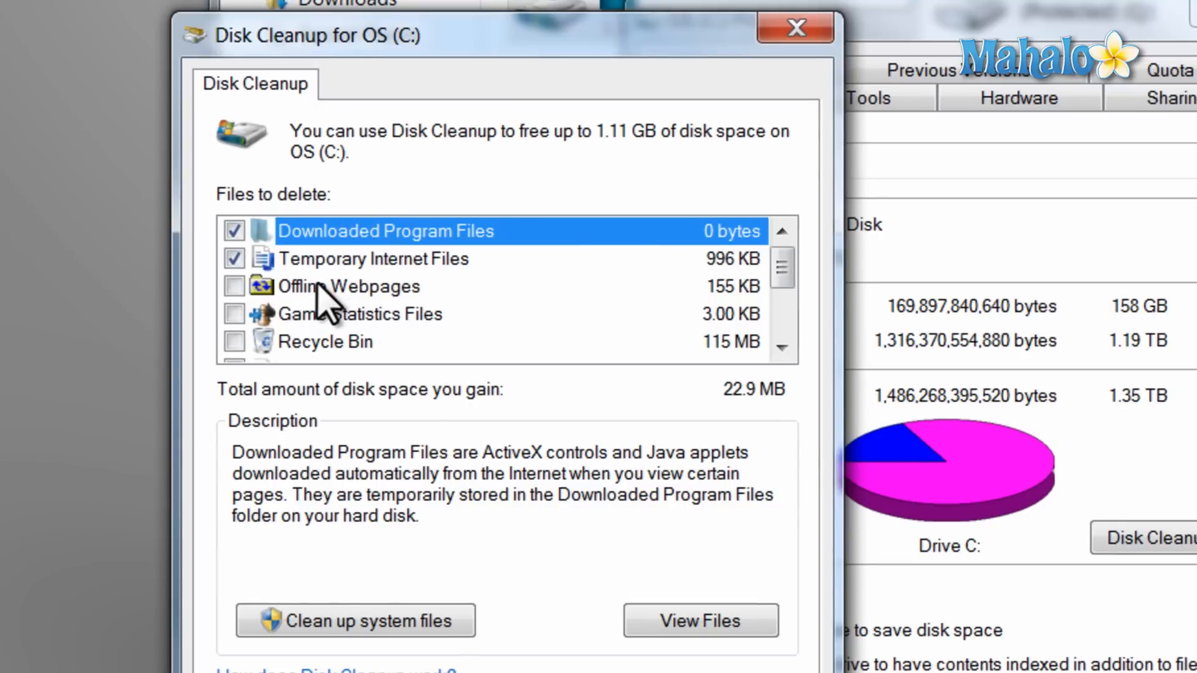
Review the Files to delete list and confirm permanent deletion of the checked categories, such as Thumbnails
left_click(325, 342)
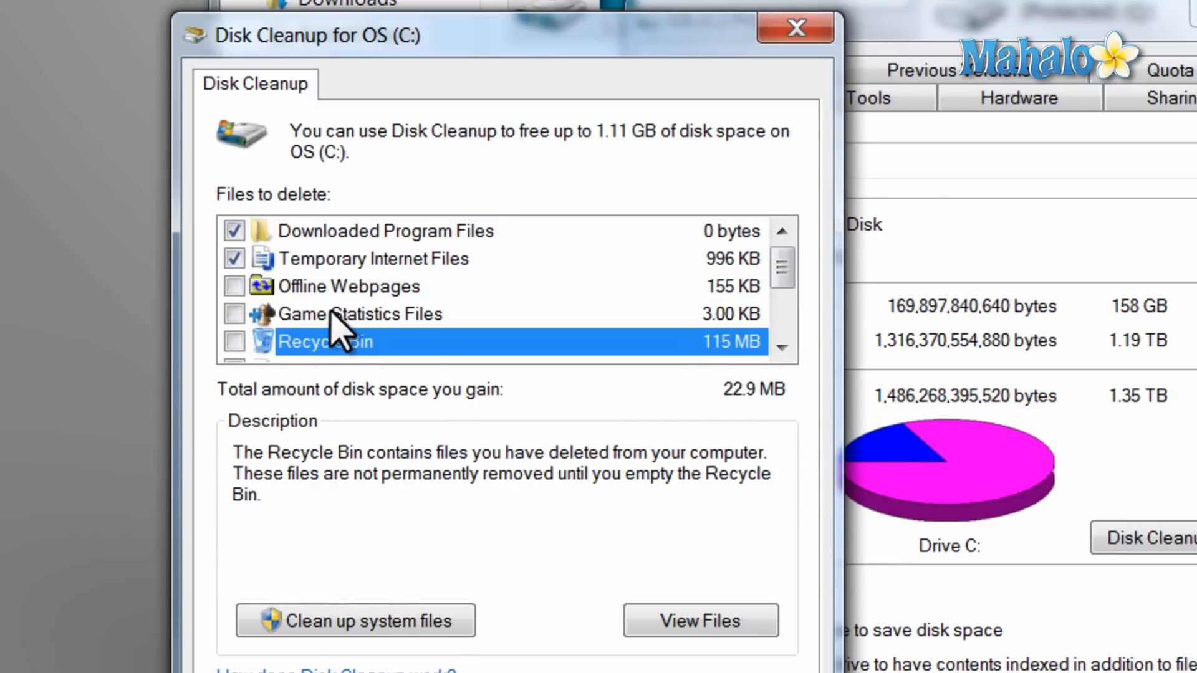
left_click(348, 287)
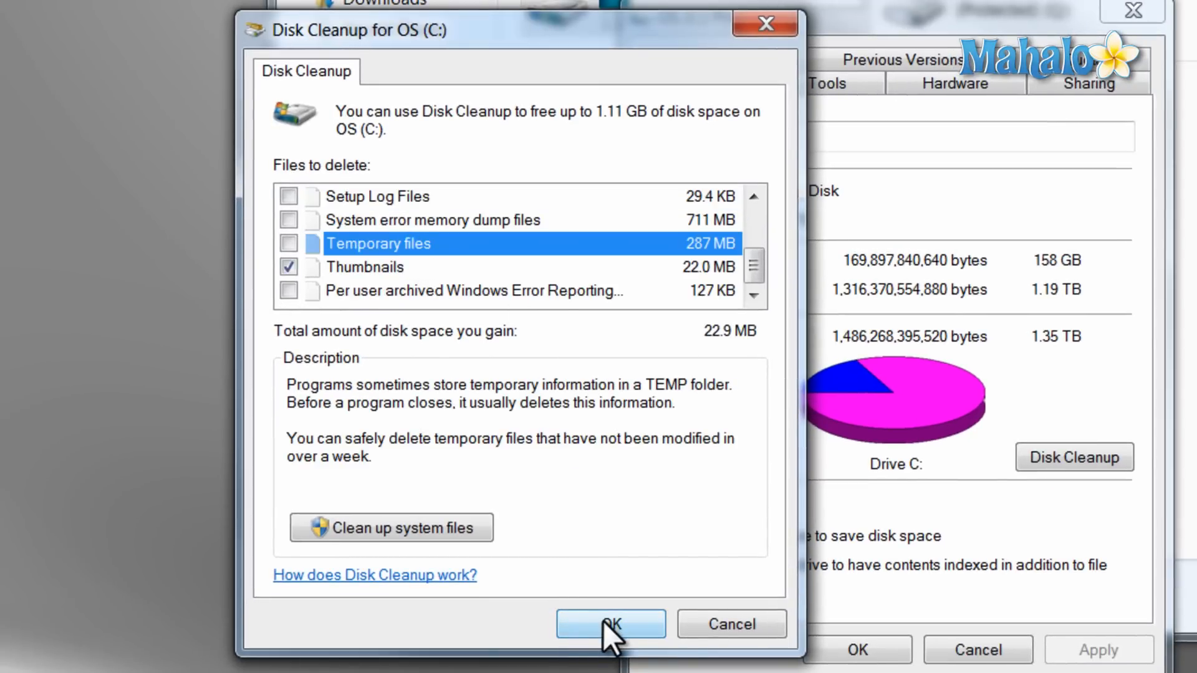
scroll("up", 3)
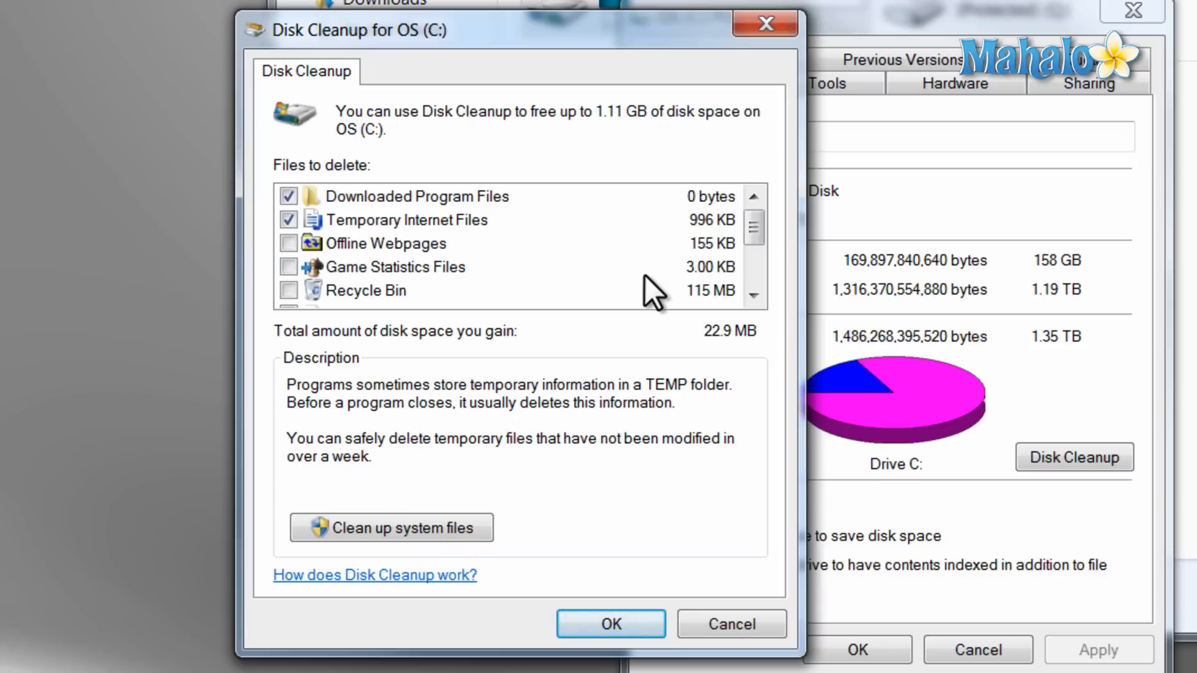
left_click(609, 623)
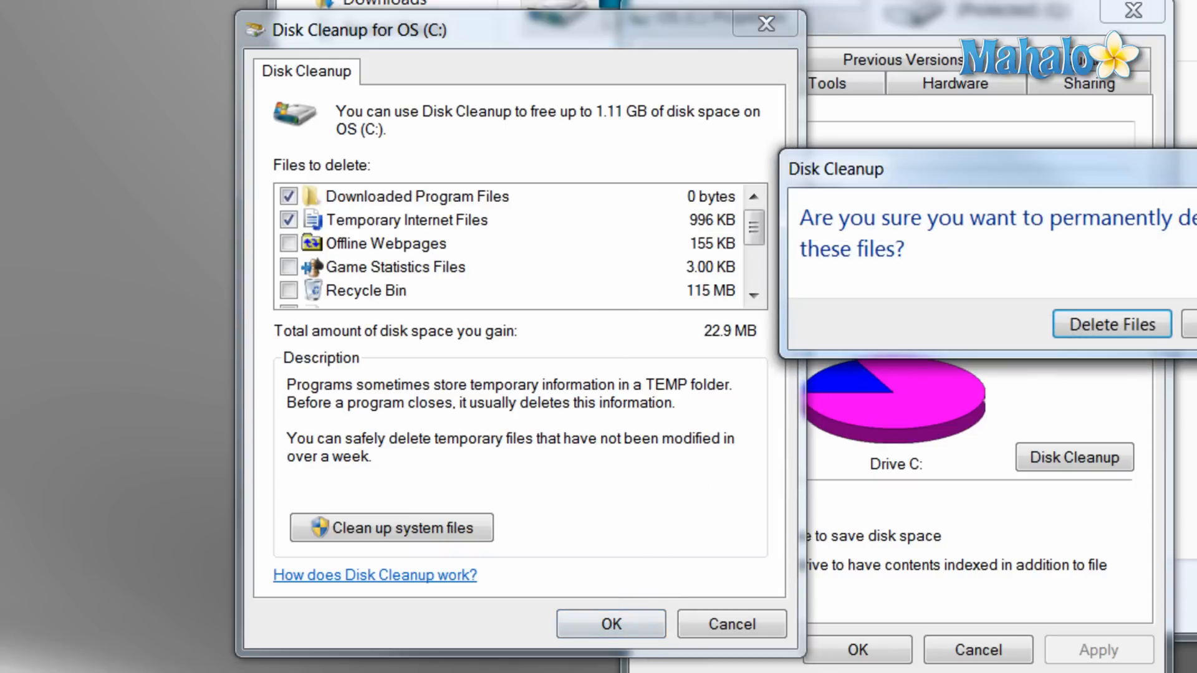
left_click(1112, 324)
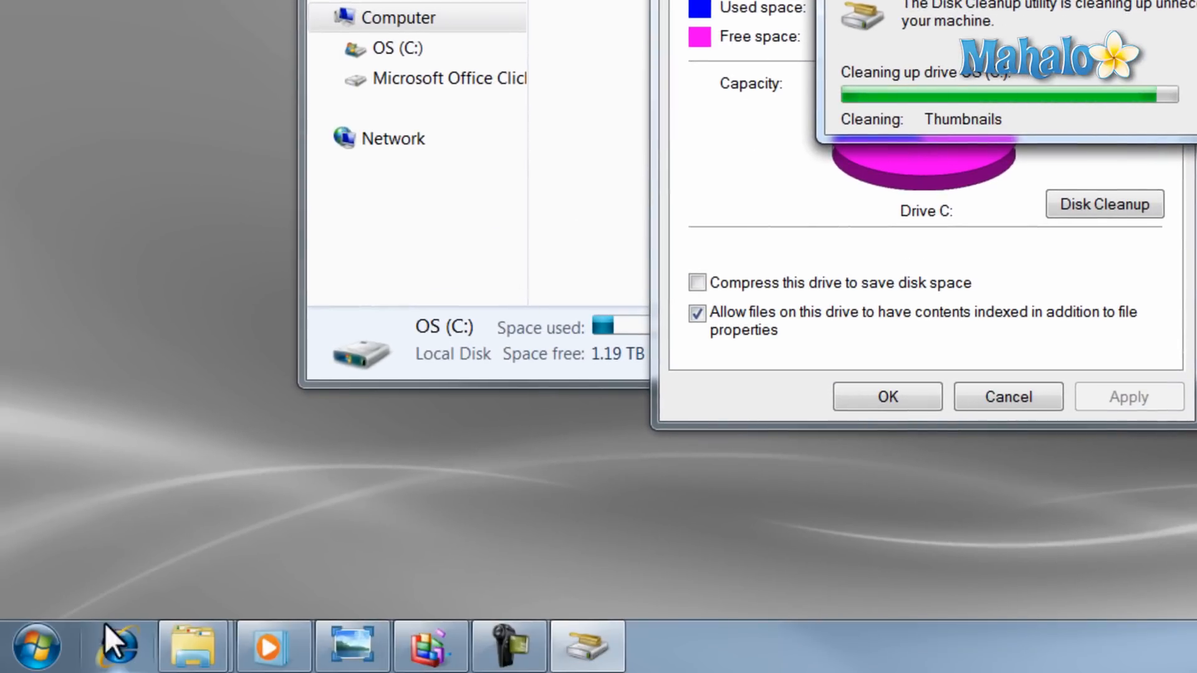
From OS (C:) Properties' Tools, launch Disk Defragmenter listing OS (C:) 0% and RECOVERY 1% fragmented
left_click(34, 646)
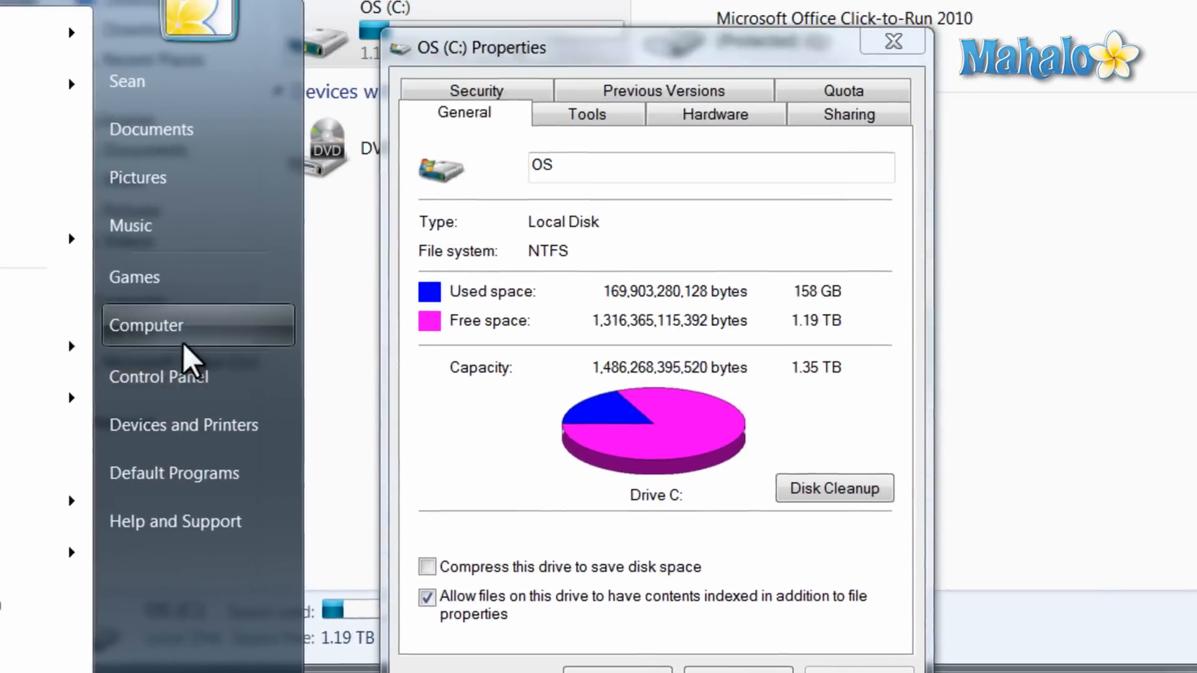
right_click(237, 137)
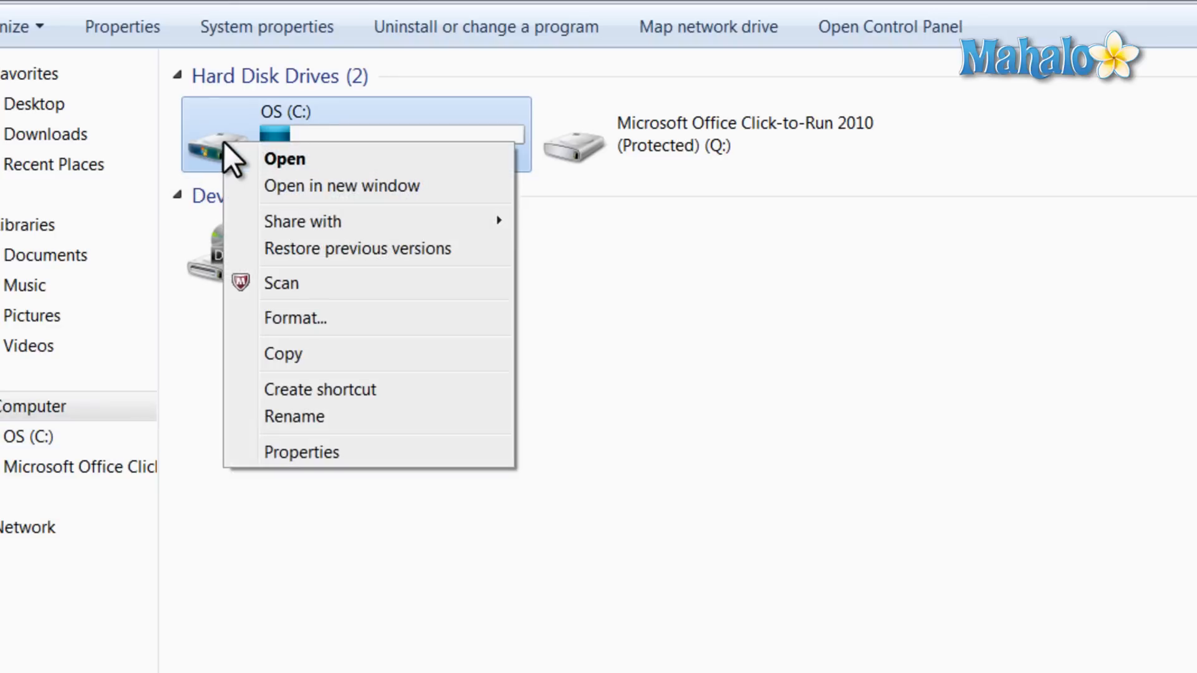
left_click(302, 452)
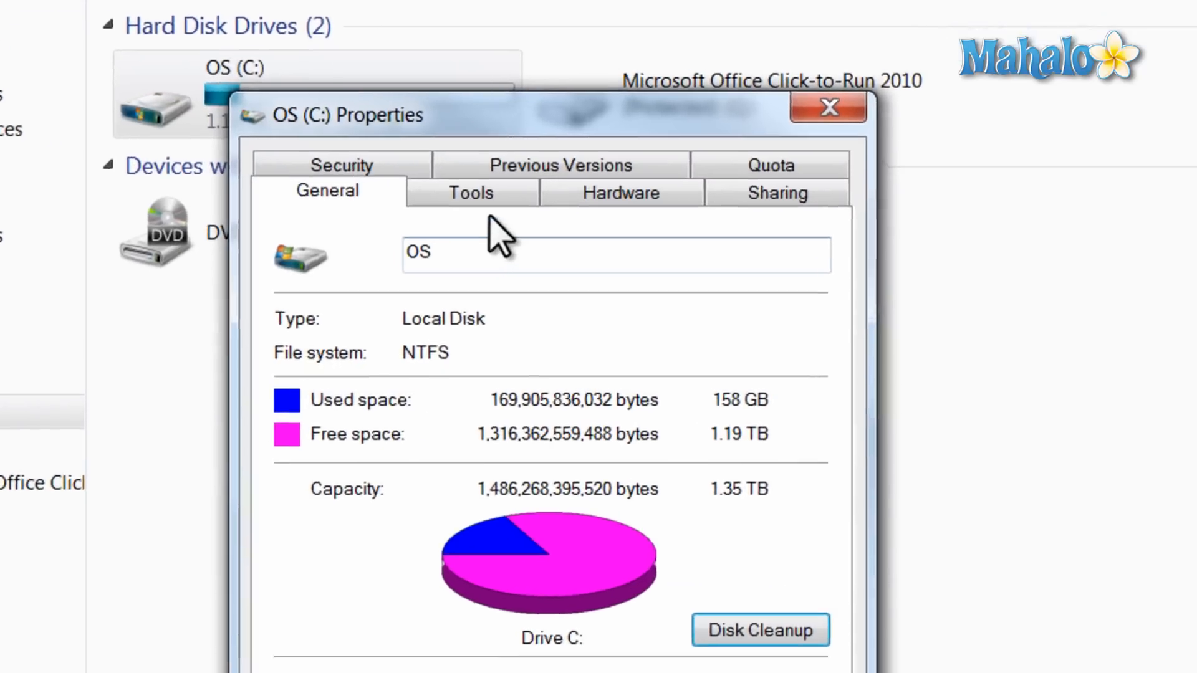
left_click(471, 192)
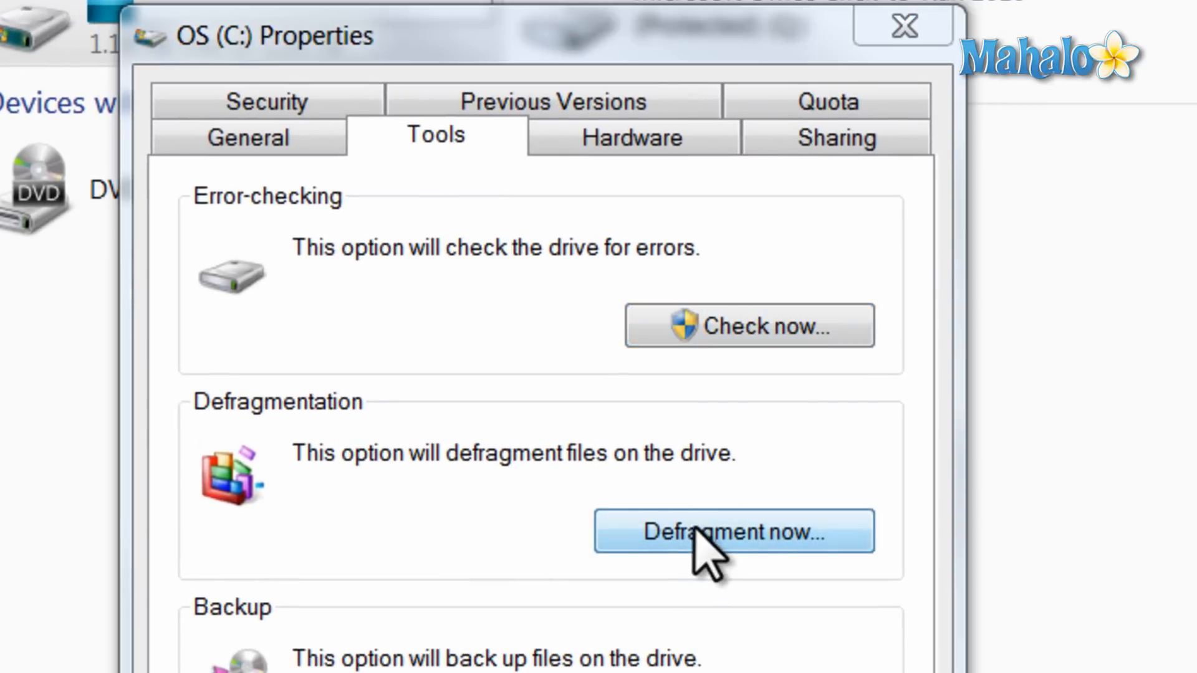
left_click(733, 532)
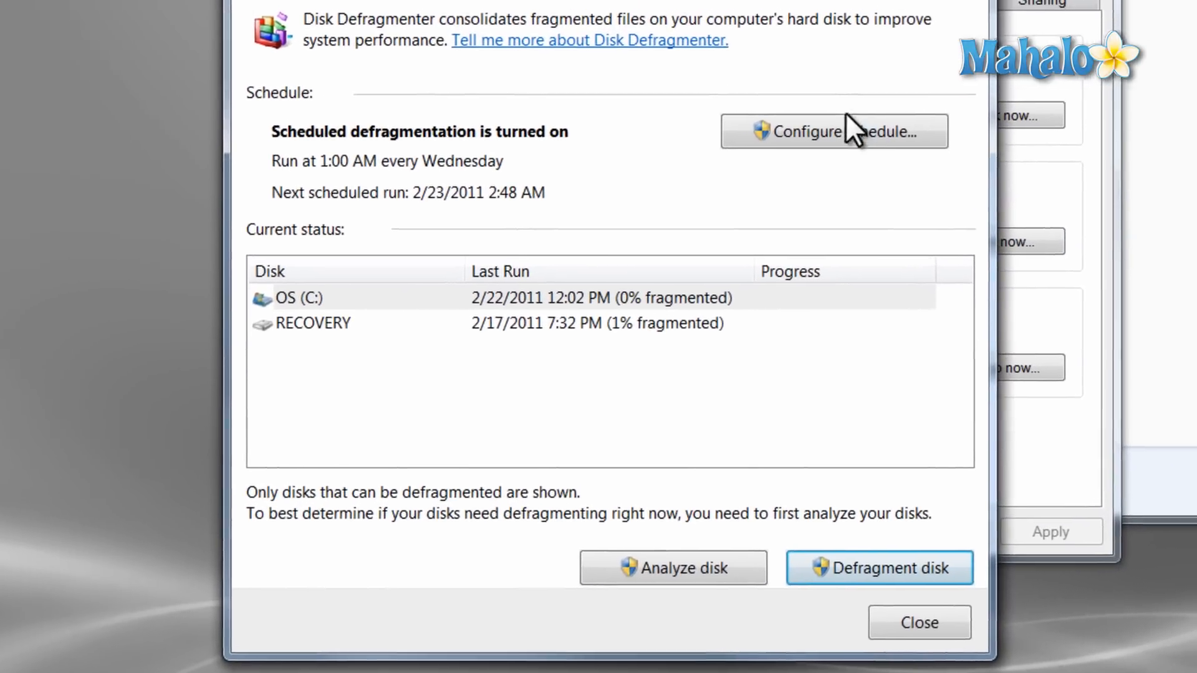
Review the weekly Wednesday 1:00 AM defragmentation schedule and dismiss it unchanged
left_click(833, 131)
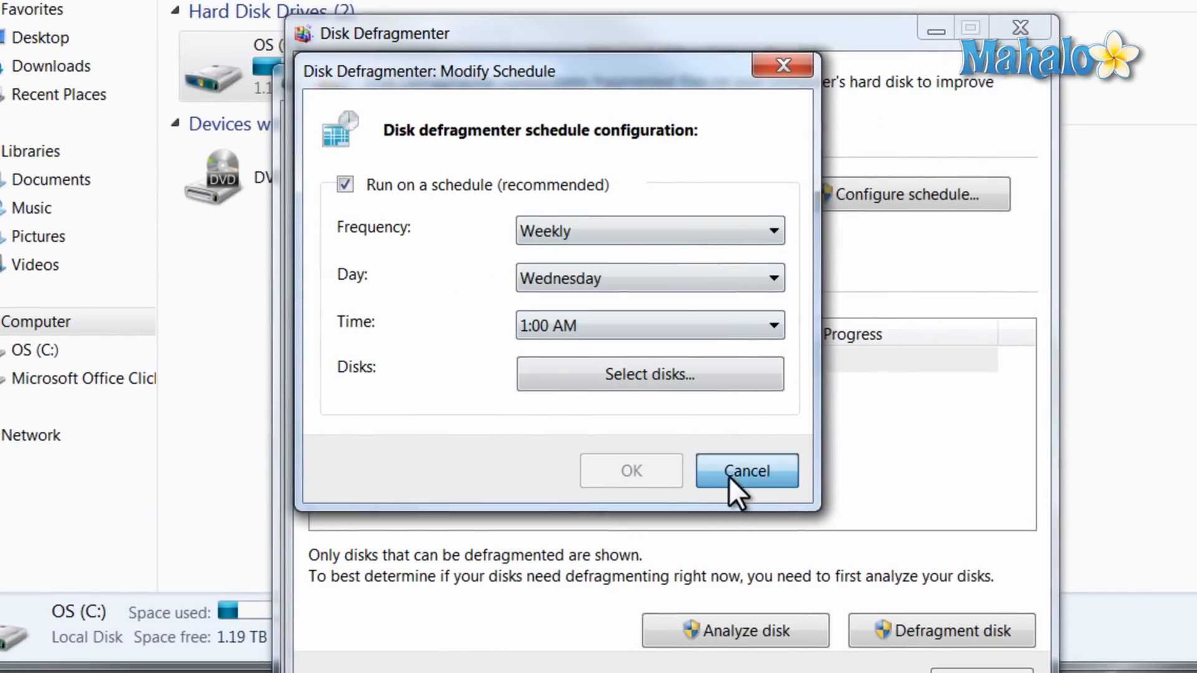
left_click(746, 470)
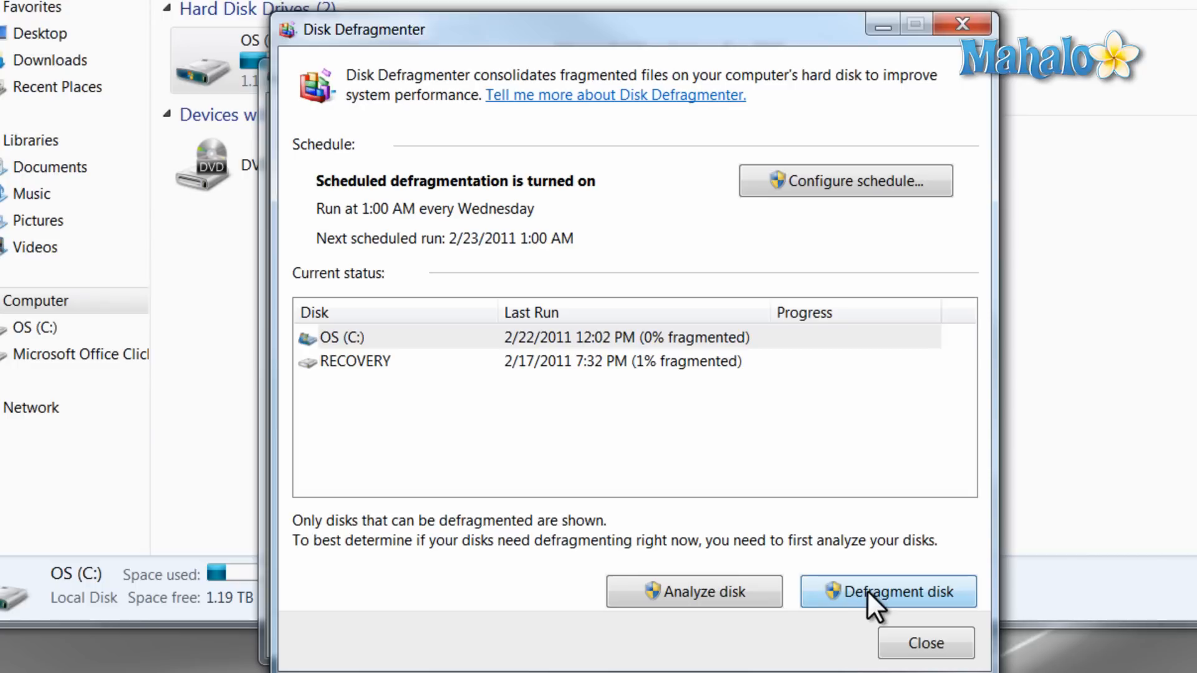
mouse_move(726, 393)
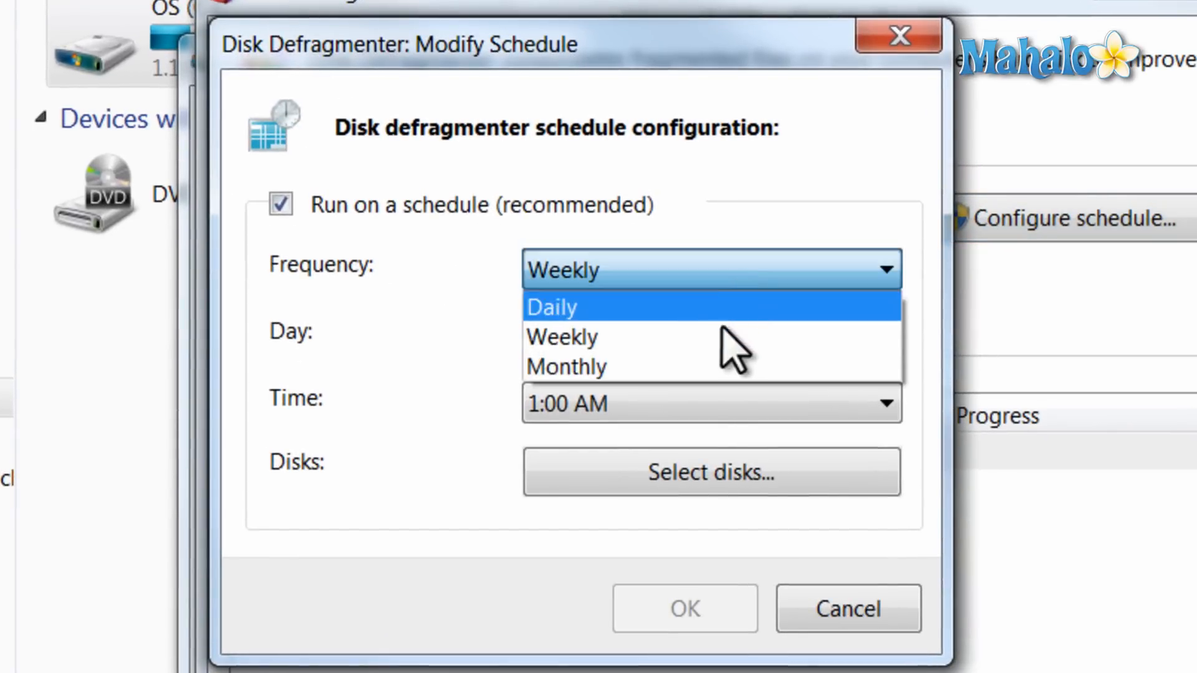
Keep the Weekly frequency in the schedule settings and cancel out, leaving Wednesday 1:00 AM in place
left_click(561, 337)
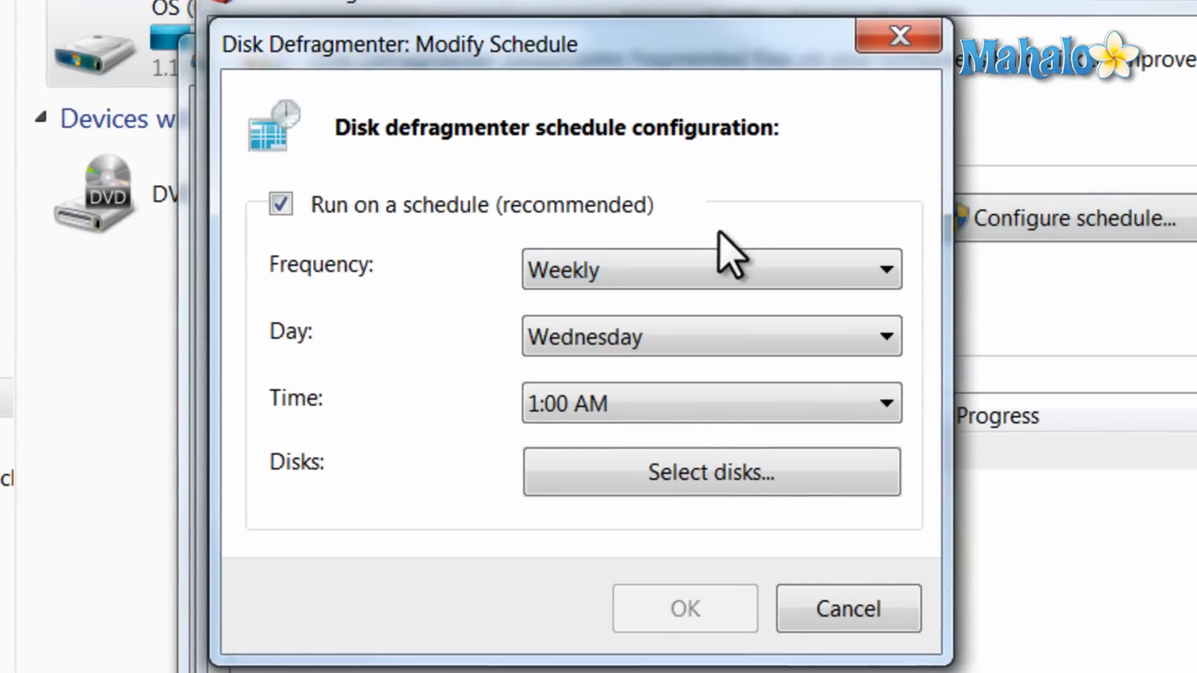
mouse_move(702, 336)
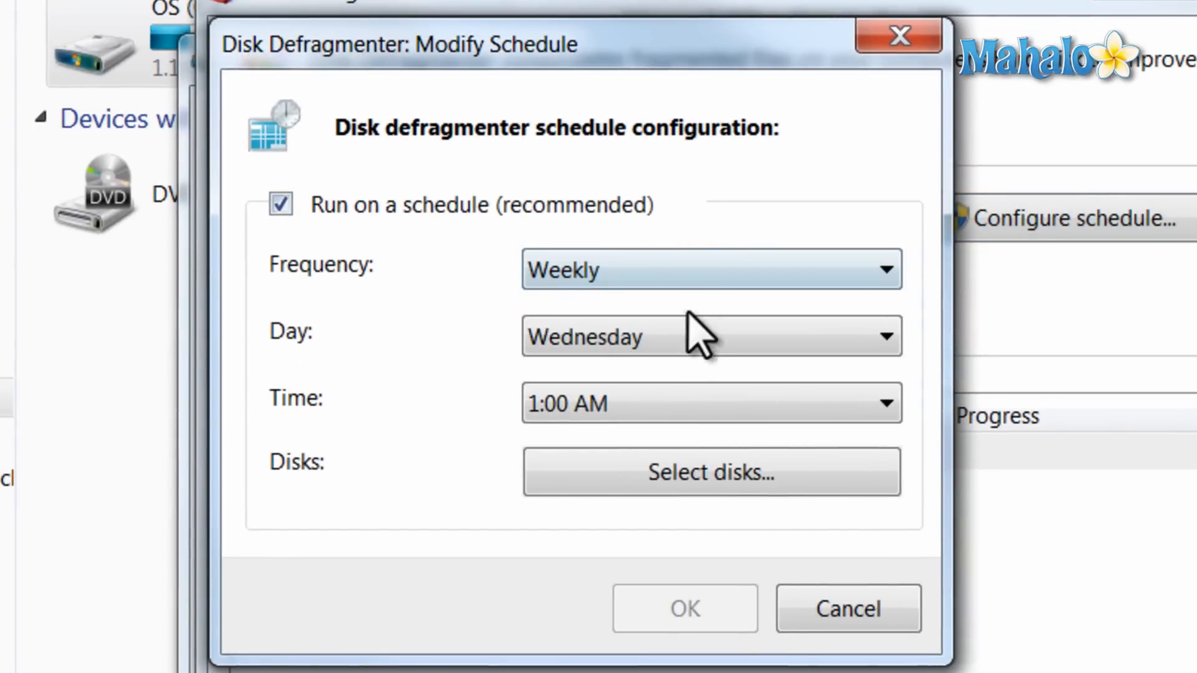
left_click(709, 472)
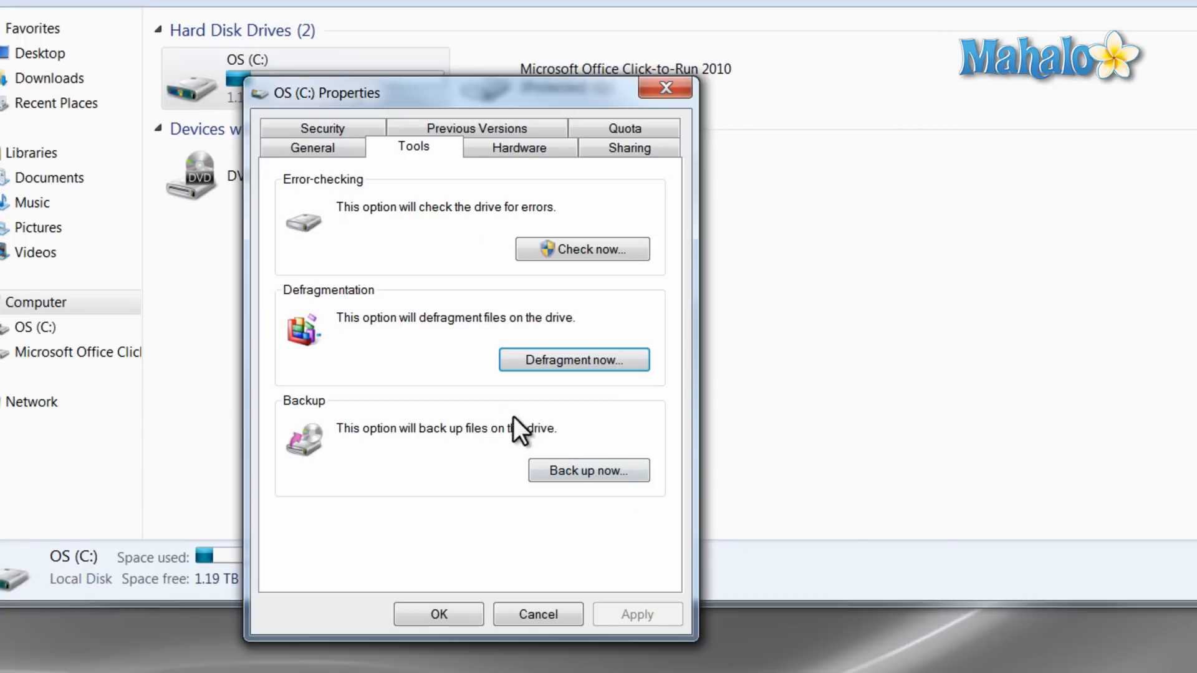
mouse_move(489, 417)
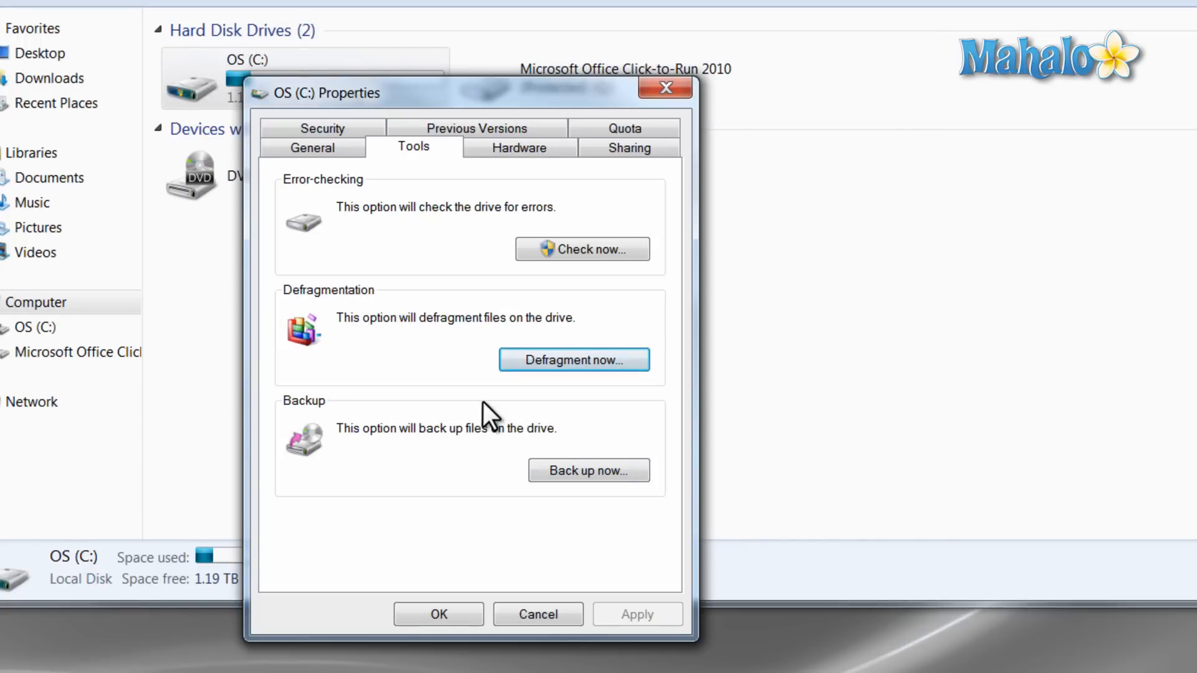